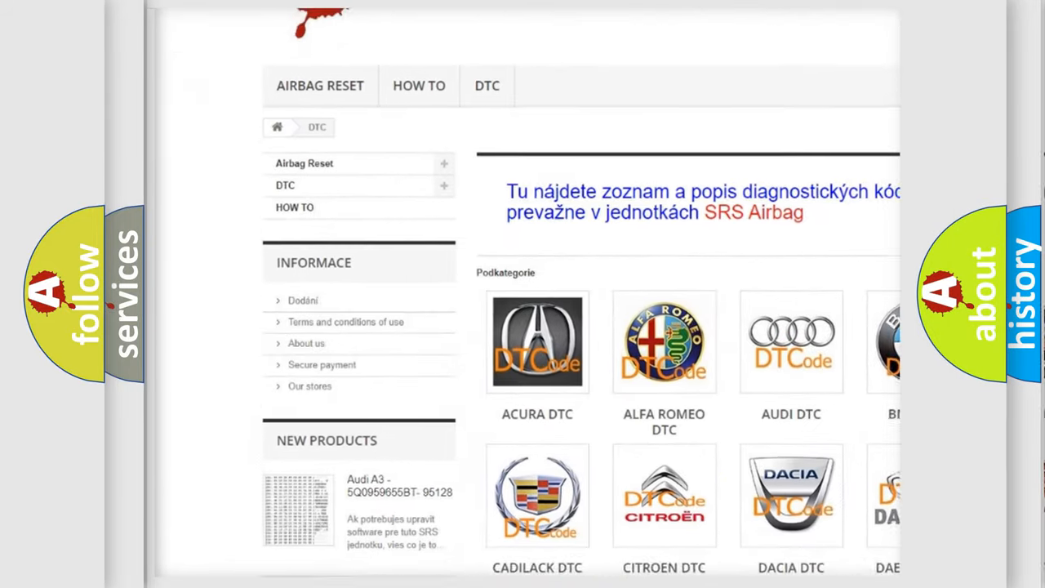
scroll("down", 3)
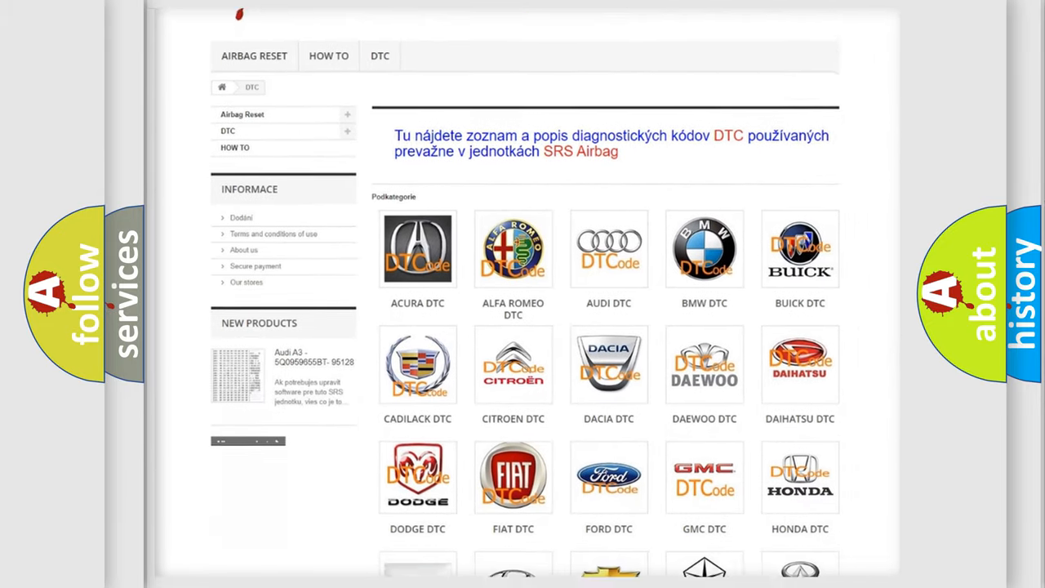
scroll("down", 3)
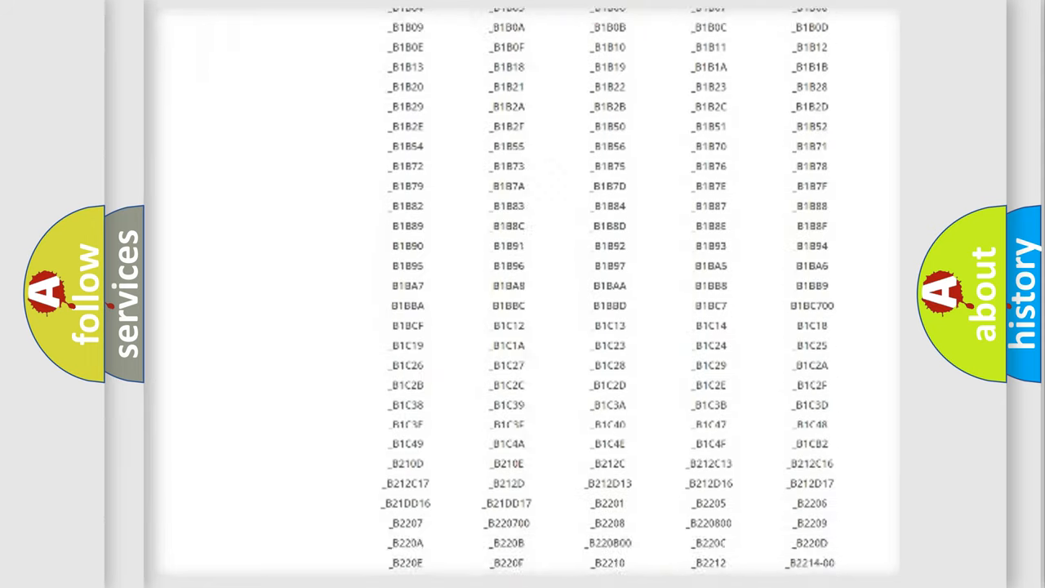
scroll("down", 3)
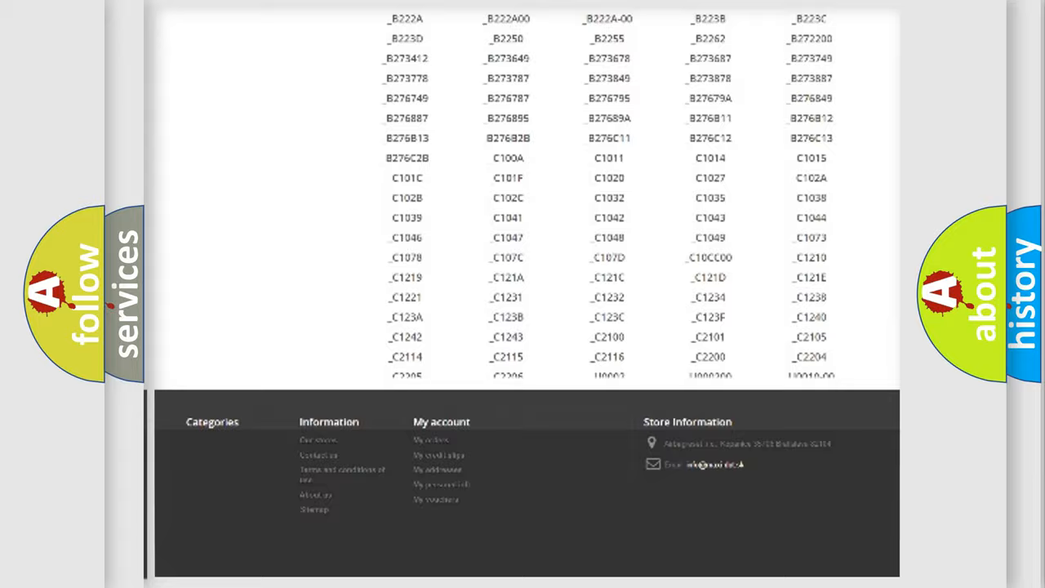
scroll("up", 3)
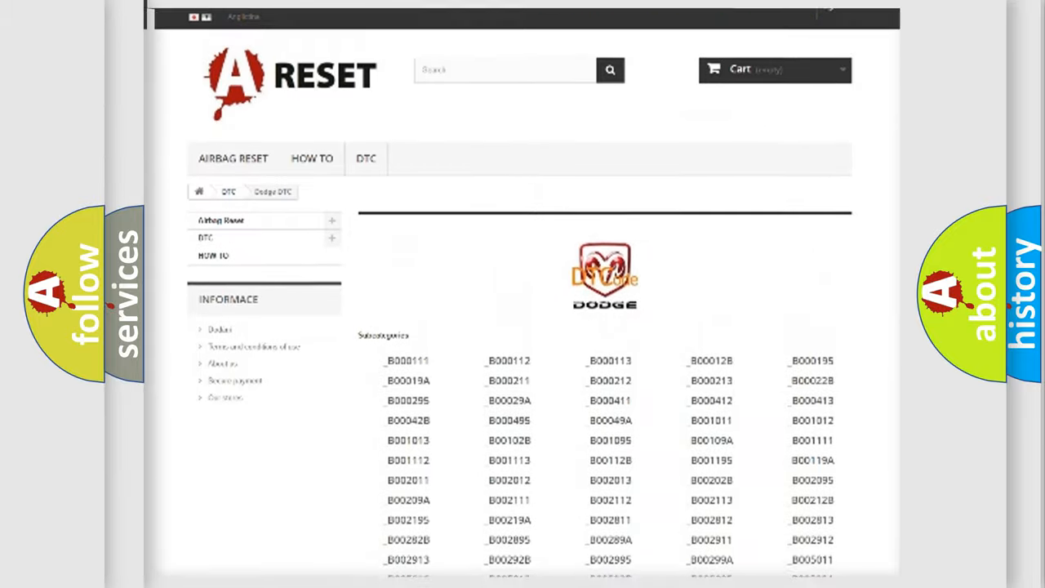